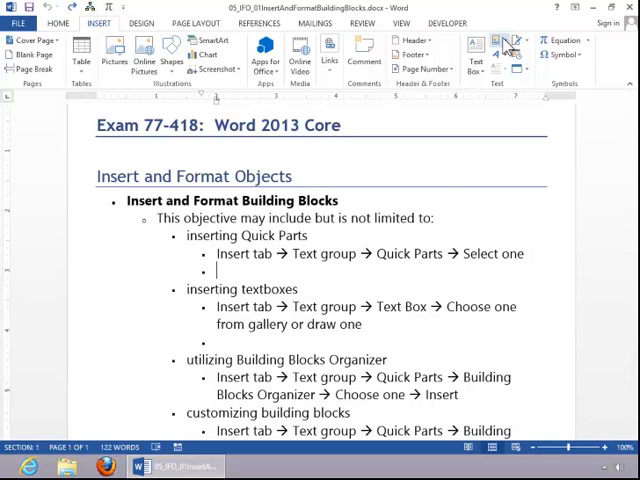
- Open the Quick Parts dropdown from the Insert tab's Text group
{"action": "left_click", "coordinate": [509, 40]}
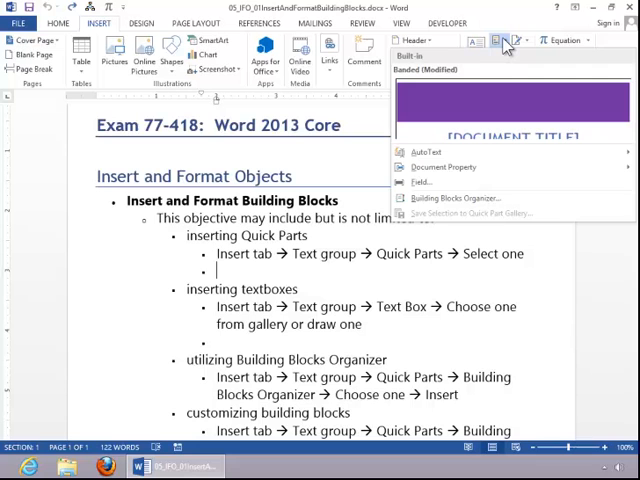
{"action": "mouse_move", "coordinate": [512, 150]}
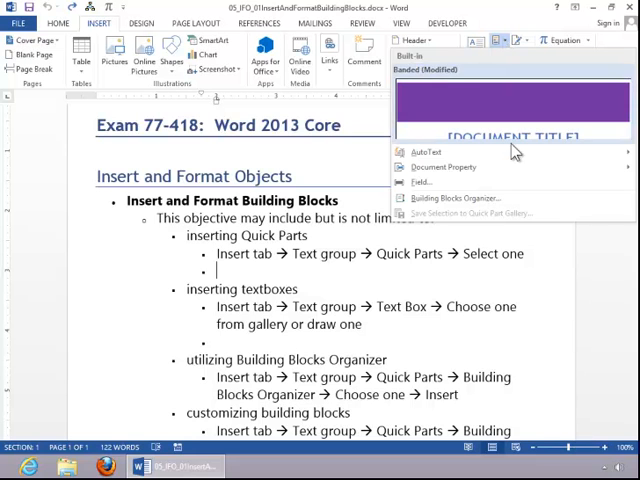
{"action": "left_click", "coordinate": [442, 167]}
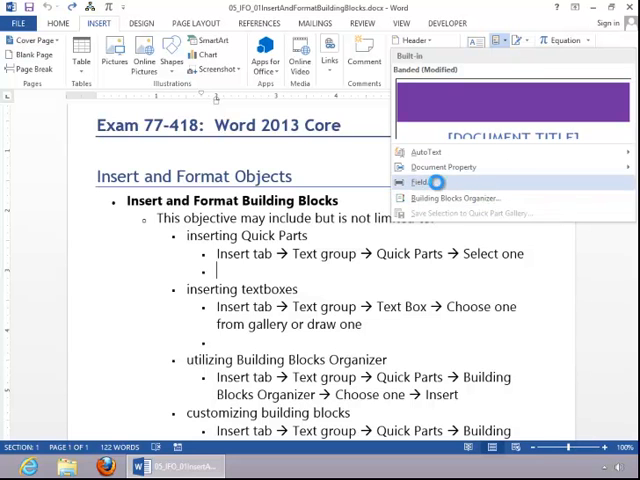
- Insert a FileName field showing 05_IFO_01InsertAndFormatBuildingBlocks.docx under the Quick Parts notes
{"action": "left_click", "coordinate": [424, 182]}
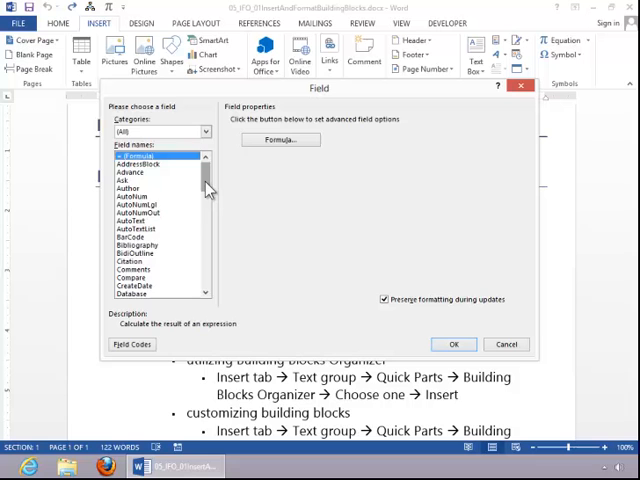
{"action": "scroll", "scroll_direction": "down", "scroll_amount": 3}
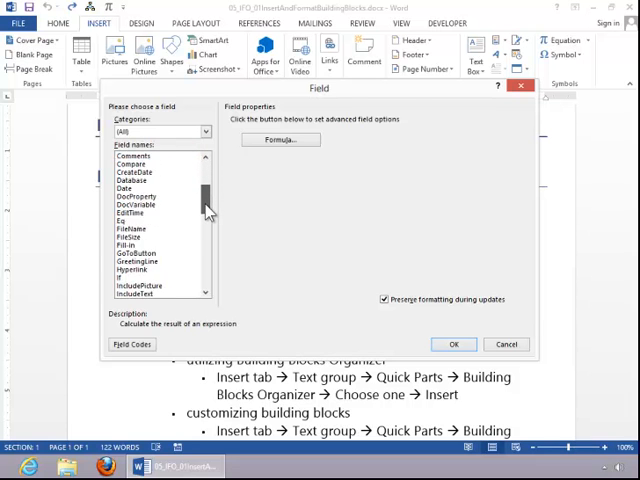
{"action": "left_click", "coordinate": [130, 221]}
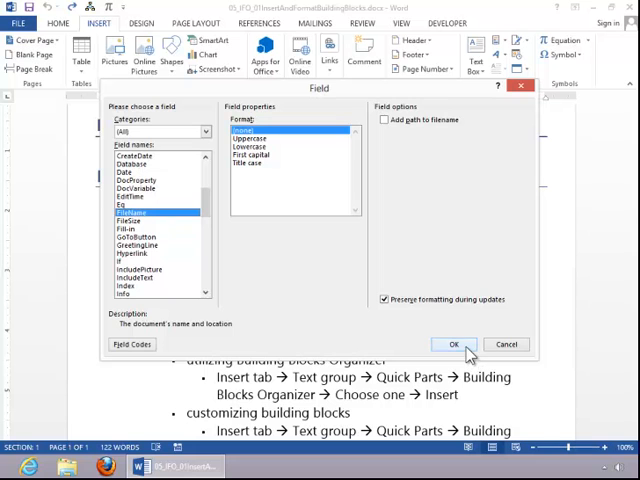
{"action": "left_click", "coordinate": [452, 344]}
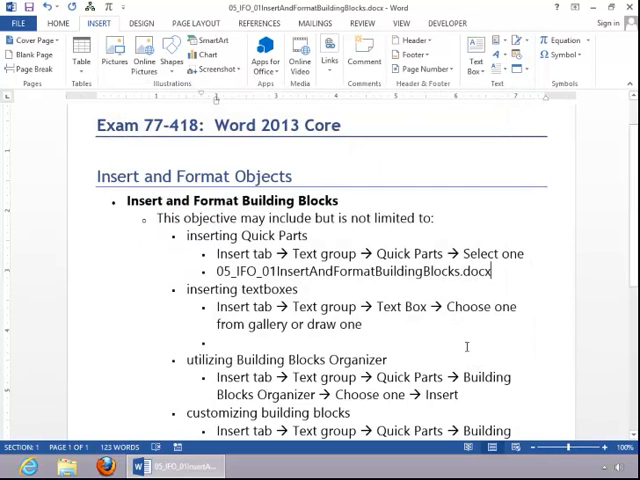
{"action": "scroll", "scroll_direction": "down", "scroll_amount": 3}
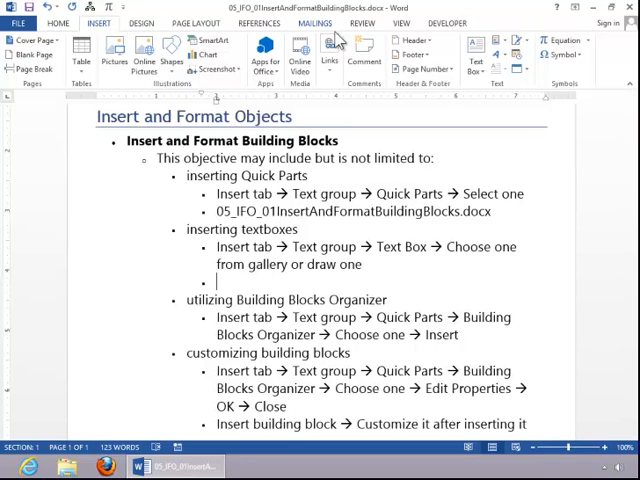
- Add a Grid Quote text box beside the Insert and Format Objects heading
{"action": "left_click", "coordinate": [473, 60]}
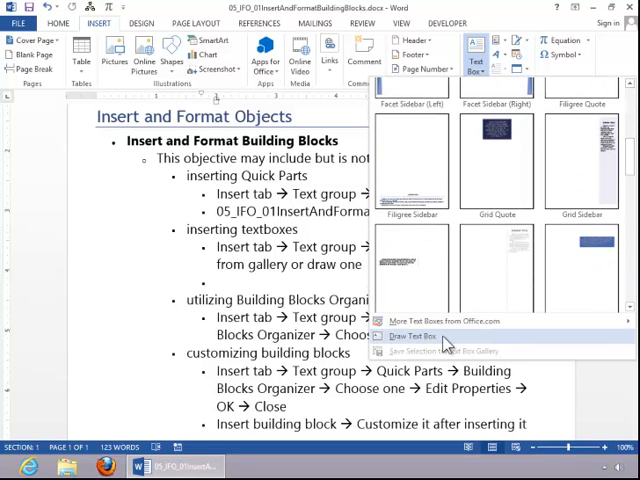
{"action": "mouse_move", "coordinate": [447, 322]}
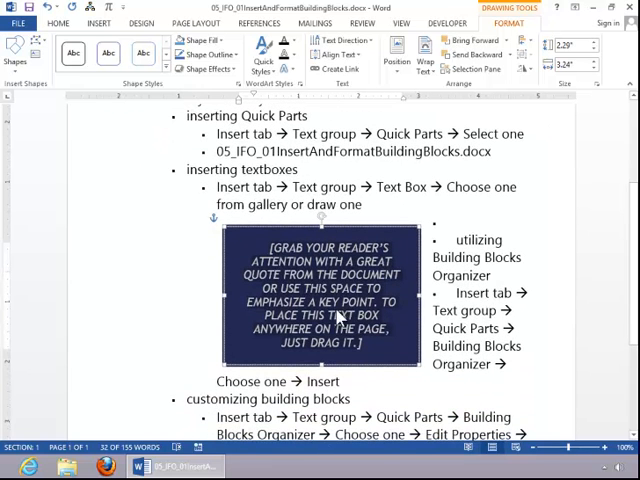
{"action": "mouse_move", "coordinate": [338, 317]}
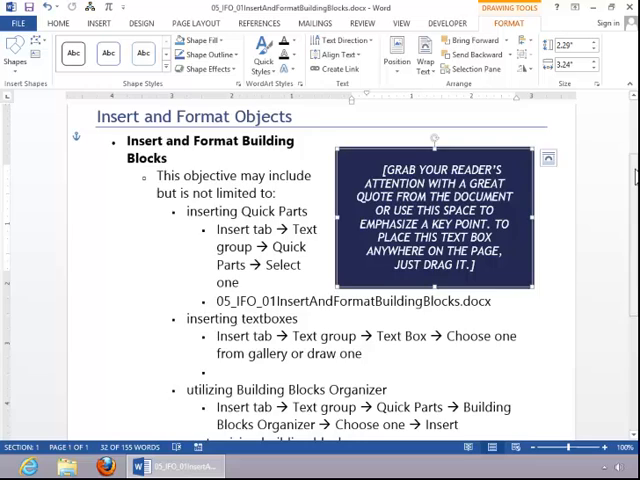
{"action": "scroll", "scroll_direction": "down", "scroll_amount": 3}
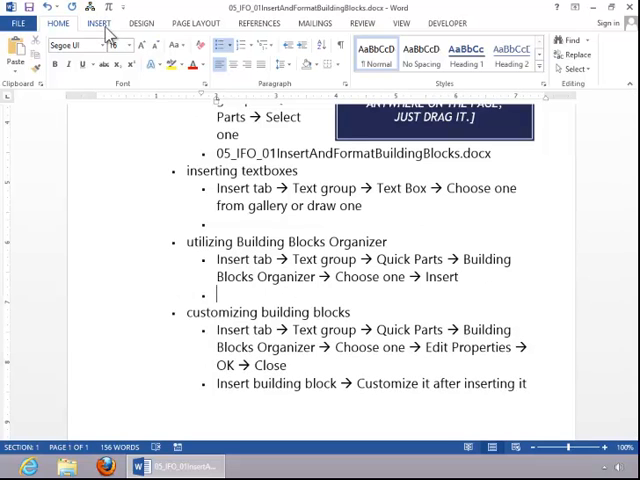
- Reopen the Quick Parts menu from the Insert tab to reach Building Blocks Organizer
{"action": "left_click", "coordinate": [98, 23]}
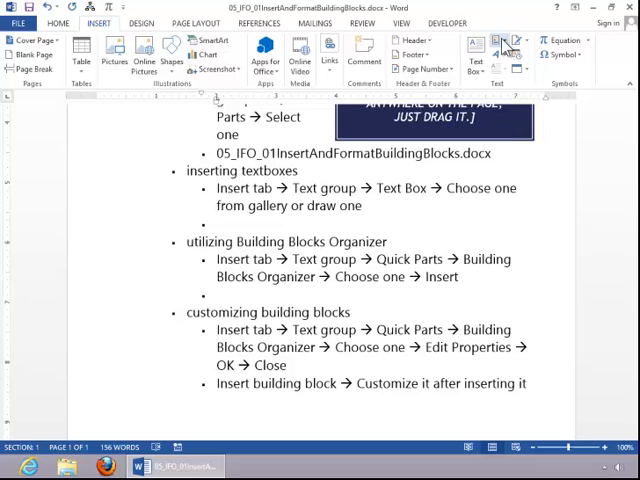
{"action": "left_click", "coordinate": [505, 41]}
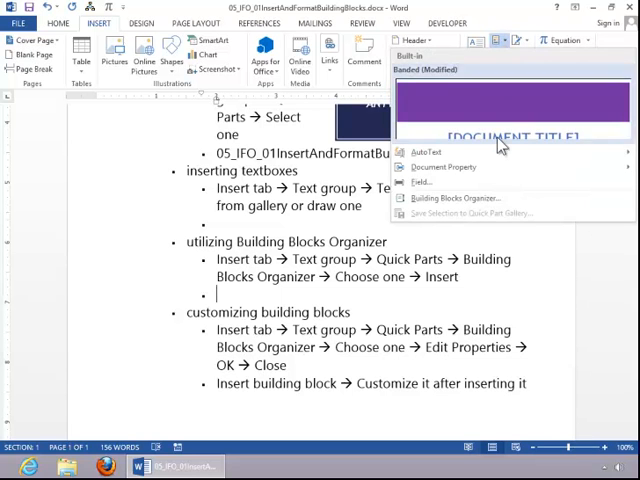
{"action": "mouse_move", "coordinate": [458, 197]}
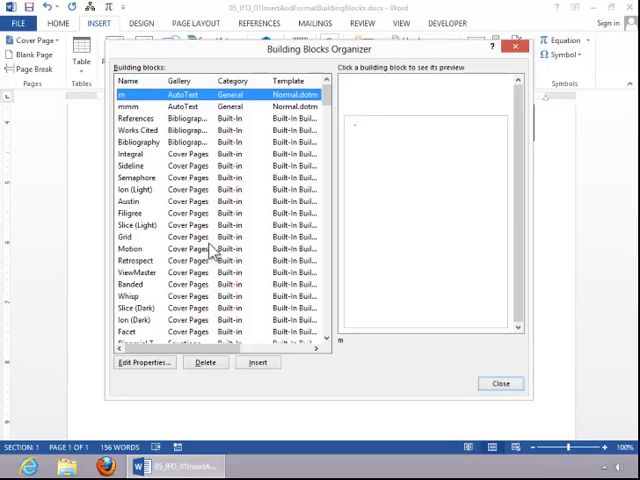
{"action": "mouse_move", "coordinate": [168, 120]}
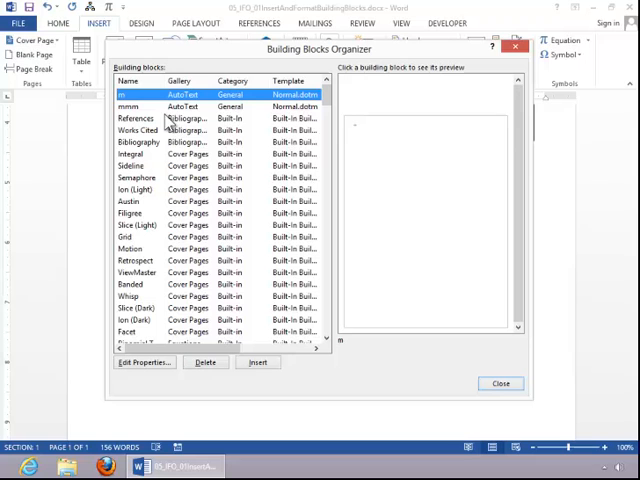
{"action": "mouse_move", "coordinate": [188, 205]}
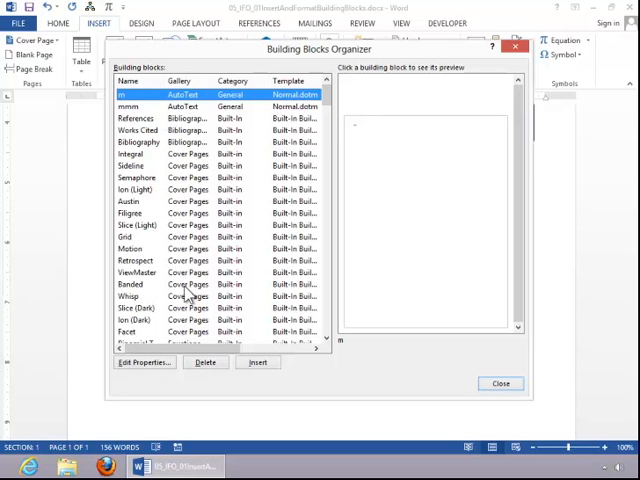
- Select the Matrix table block and view its properties, cancelling without changes
{"action": "scroll", "scroll_direction": "down", "scroll_amount": 3}
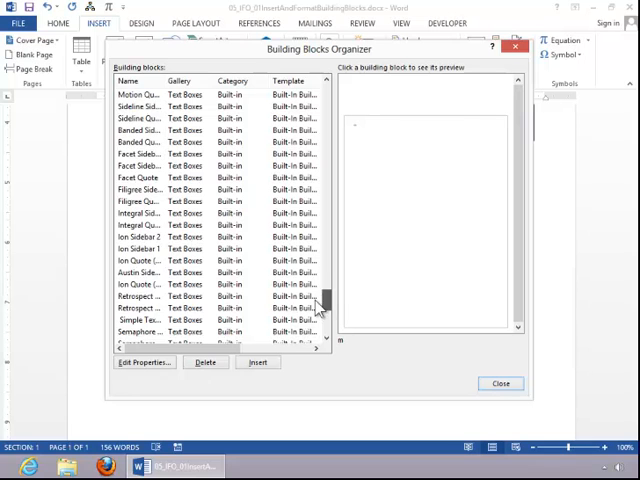
{"action": "scroll", "scroll_direction": "up", "scroll_amount": 3}
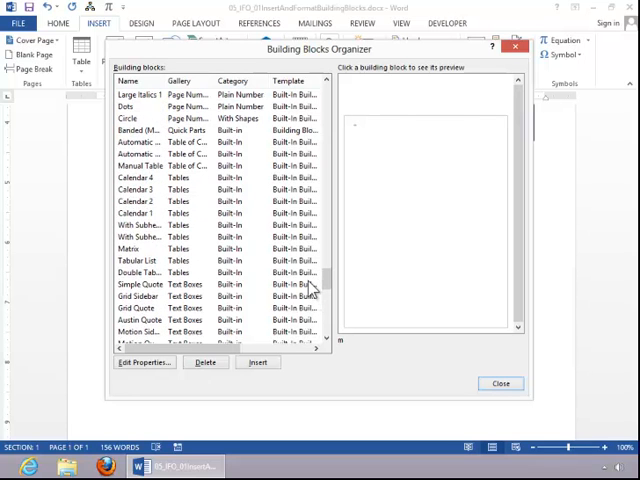
{"action": "left_click", "coordinate": [130, 248]}
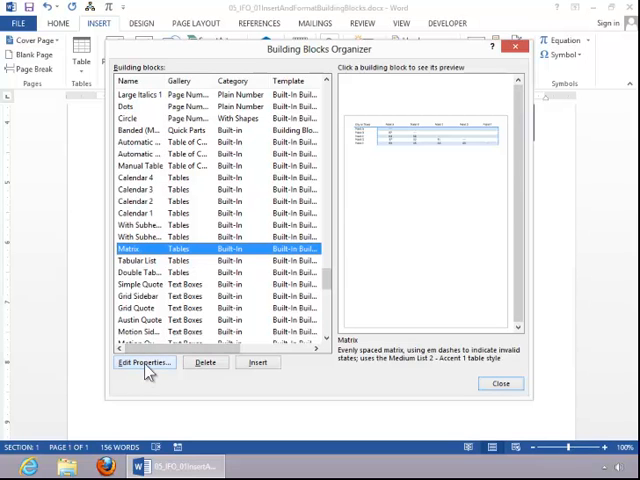
{"action": "left_click", "coordinate": [143, 362]}
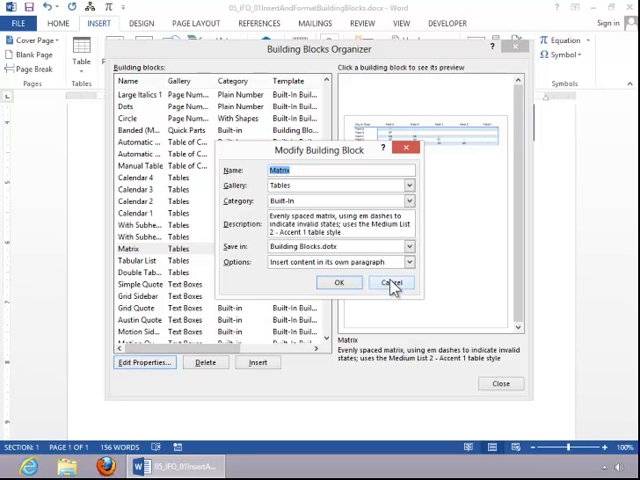
{"action": "left_click", "coordinate": [391, 282]}
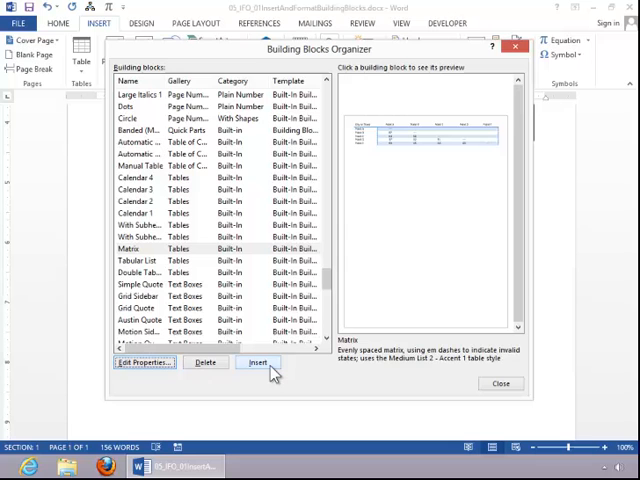
- Insert the selected Matrix table block under the Building Blocks Organizer bullet
{"action": "left_click", "coordinate": [258, 362]}
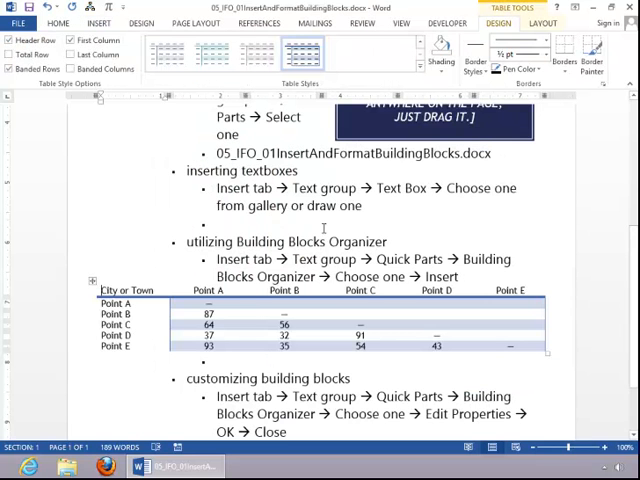
{"action": "scroll", "scroll_direction": "down", "scroll_amount": 3}
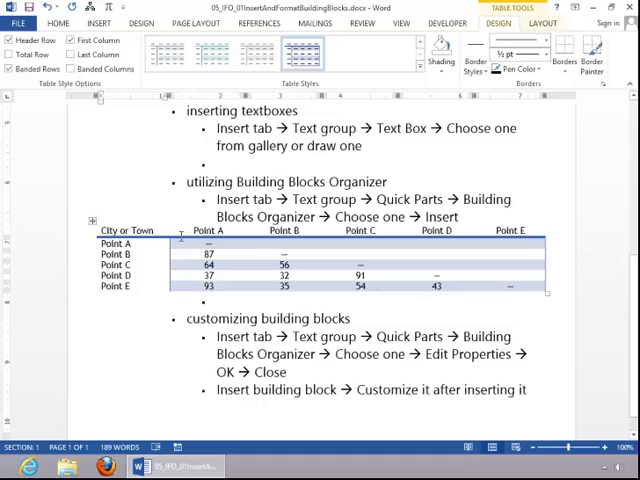
{"action": "mouse_move", "coordinate": [520, 263]}
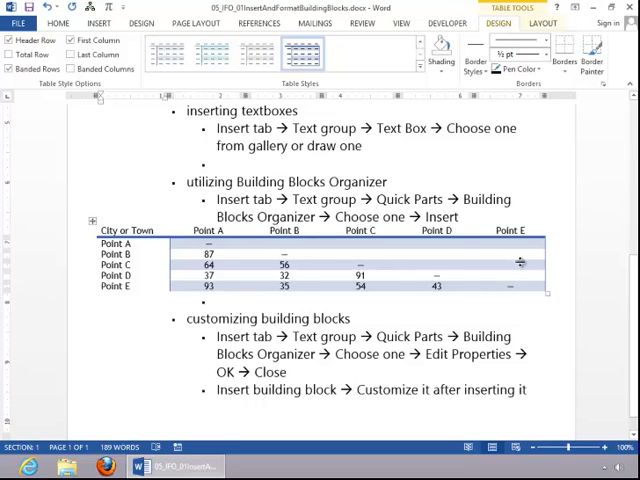